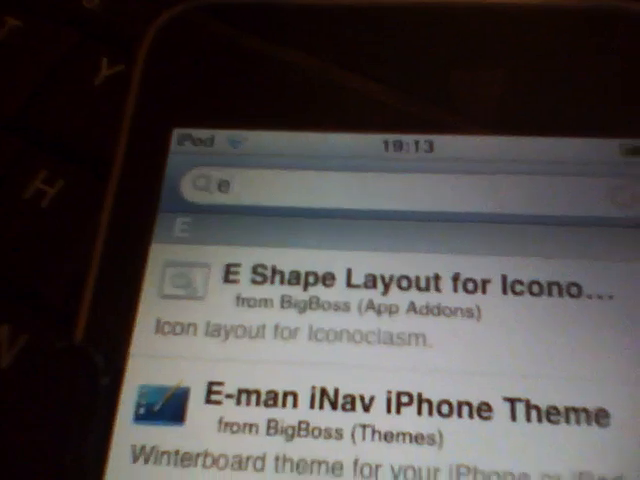
{"action": "type", "text": "T"}
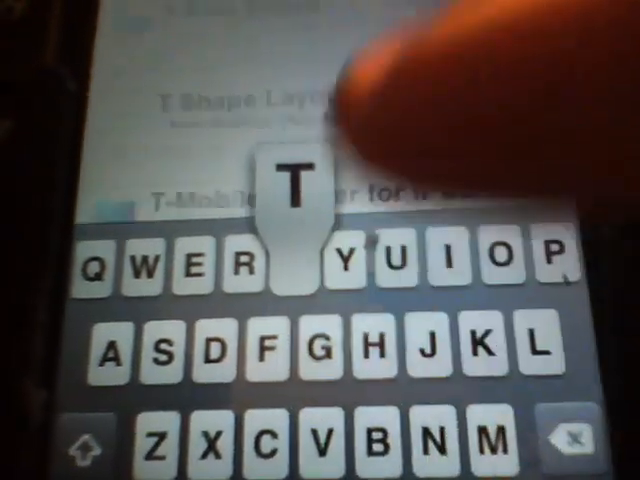